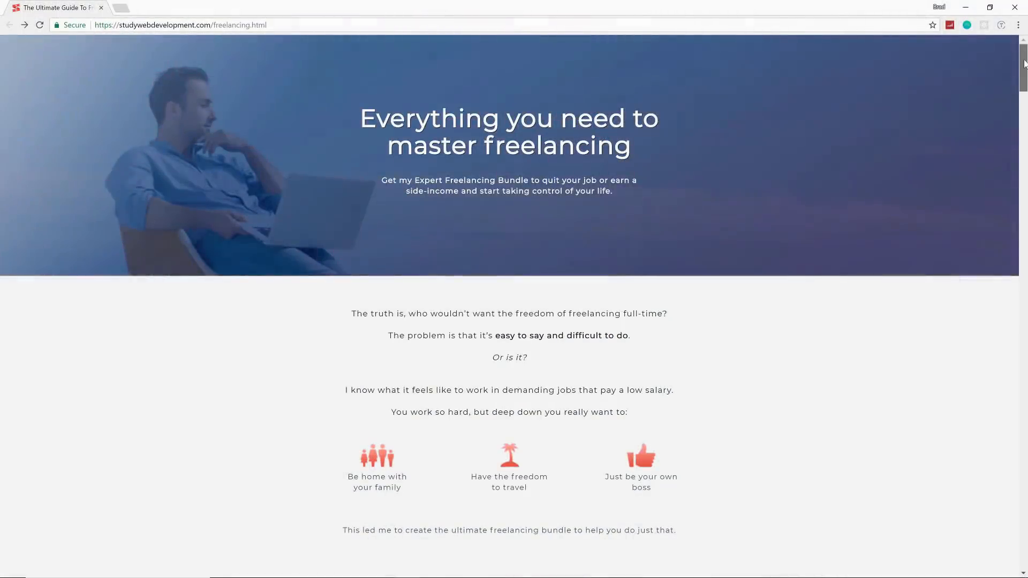
# - Review the bundle contents and apply the discount code, bringing the payment to $97.00
pyautogui.scroll(-3)
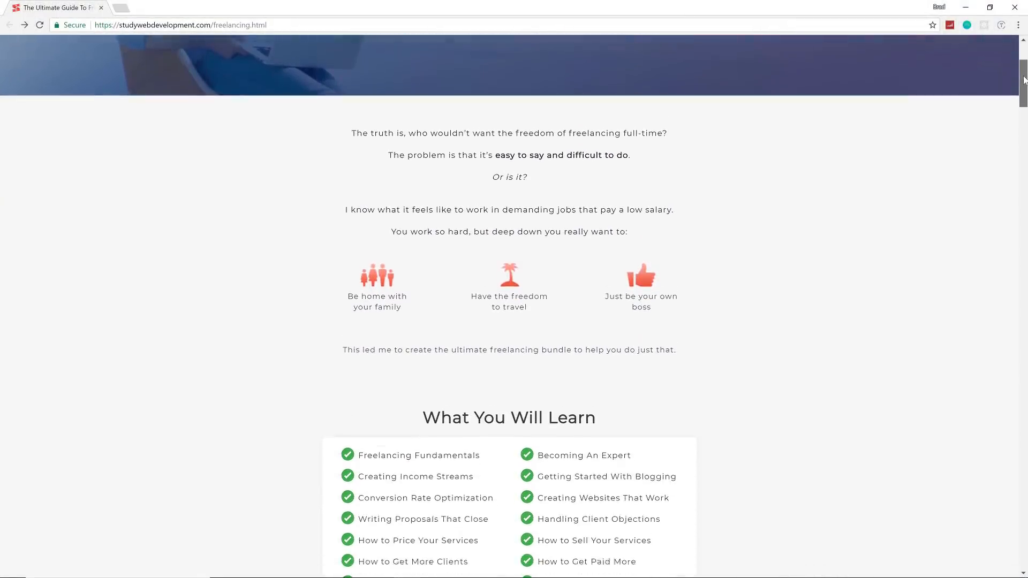
pyautogui.scroll(-3)
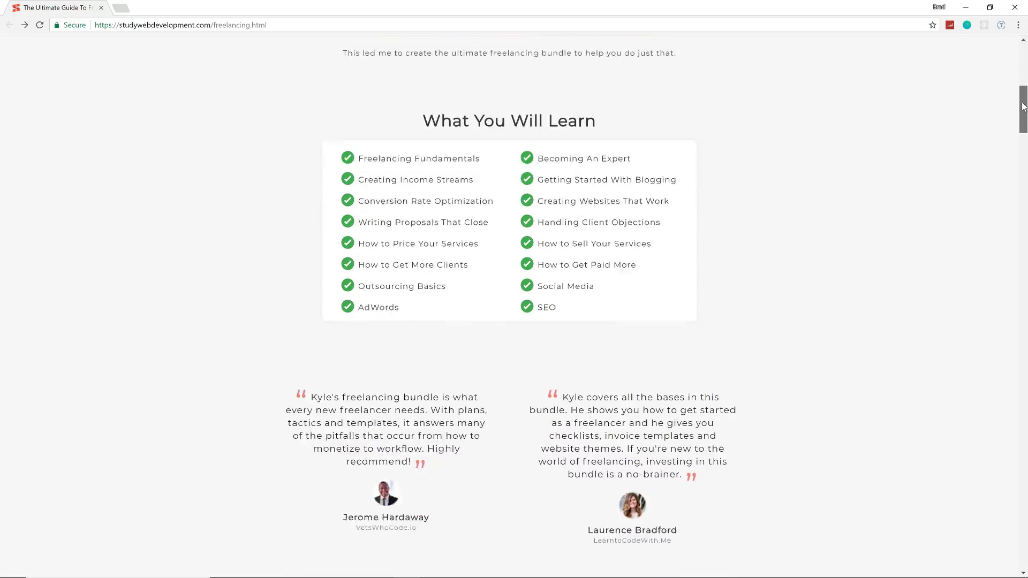
pyautogui.scroll(-3)
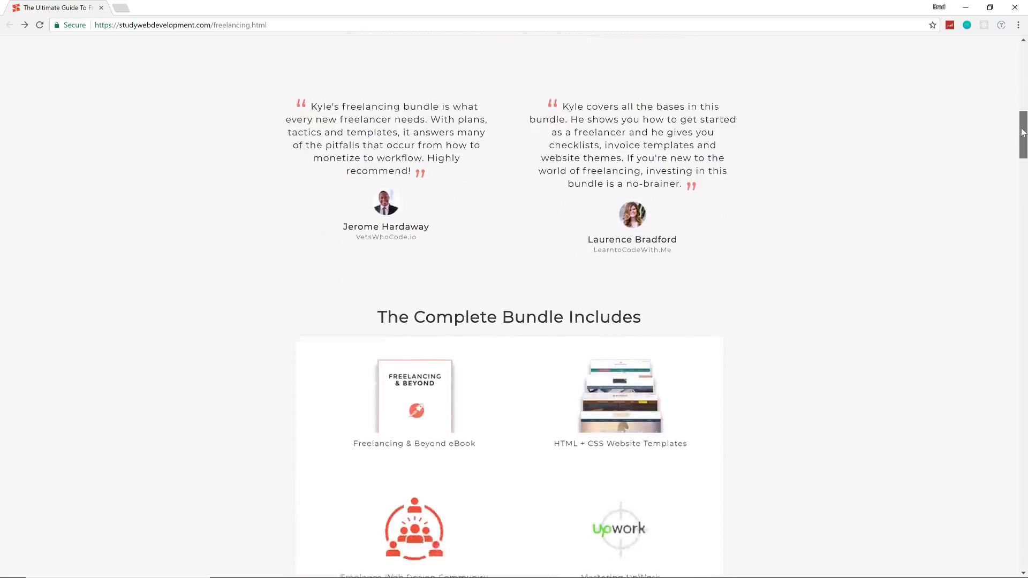
pyautogui.scroll(-3)
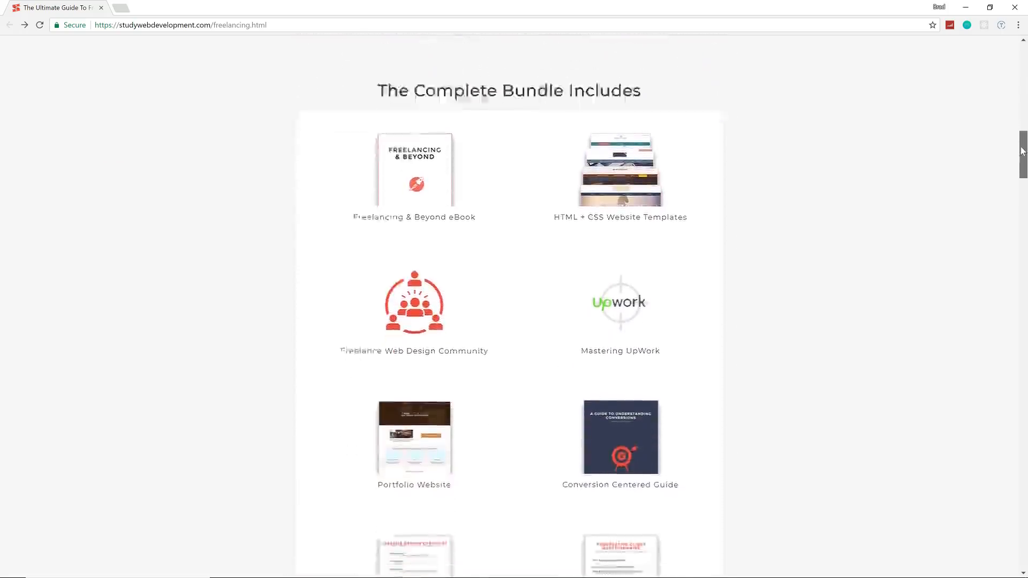
pyautogui.scroll(-3)
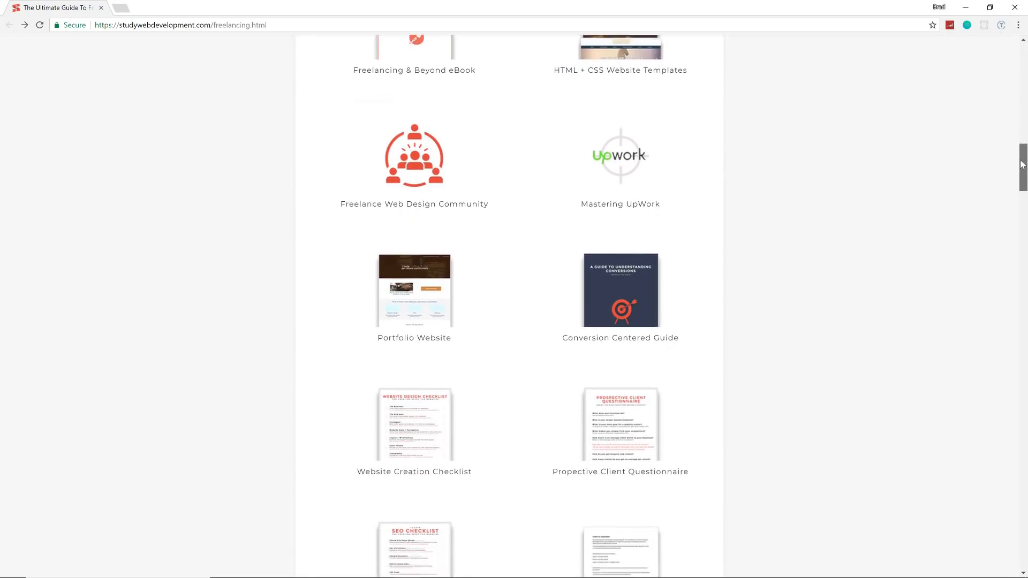
pyautogui.scroll(-3)
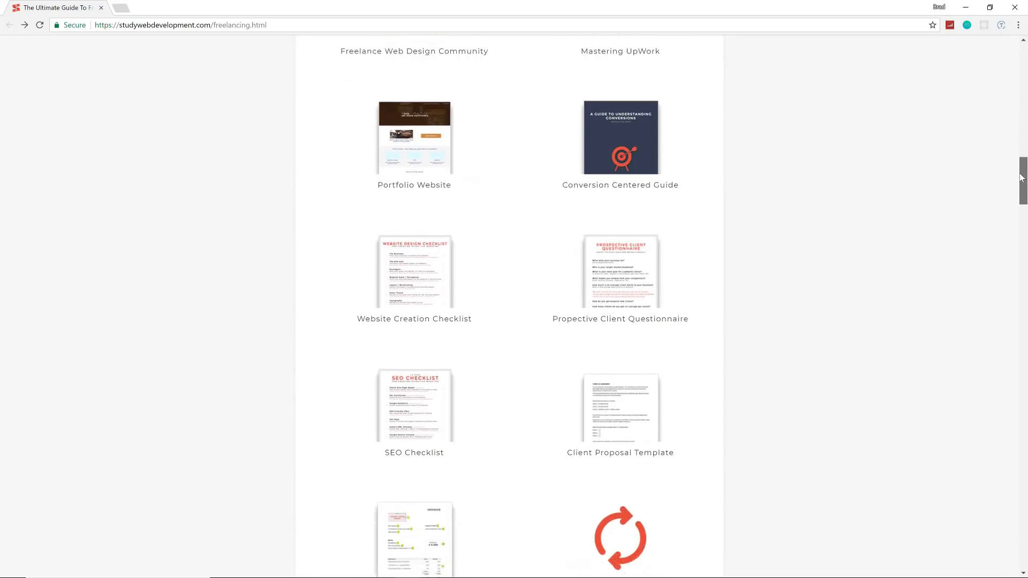
pyautogui.scroll(-3)
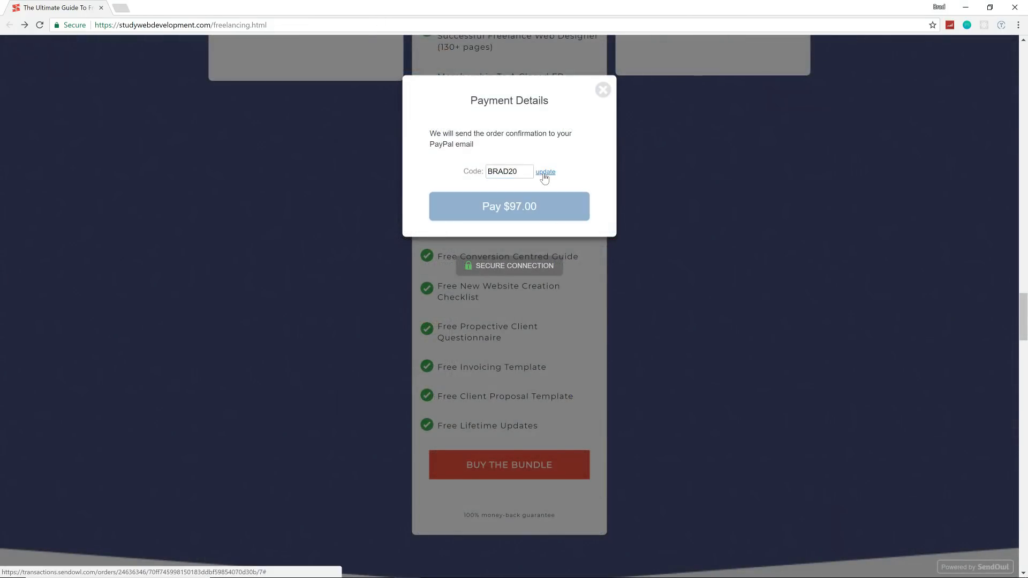
pyautogui.click(545, 172)
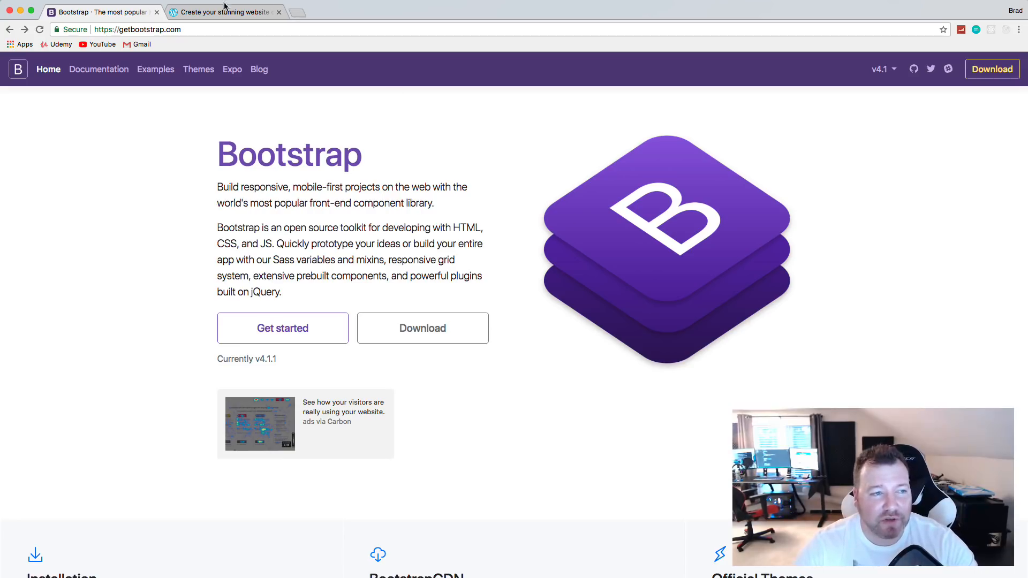
pyautogui.click(223, 11)
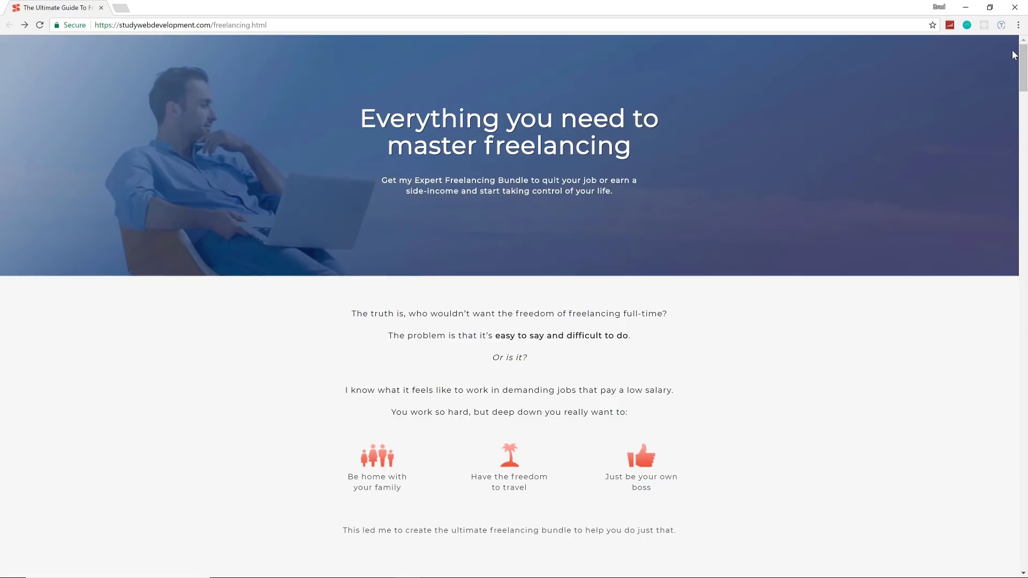
# - Scroll past What You Will Learn and testimonials to the Invoicing Template and Lifetime Updates
pyautogui.scroll(-3)
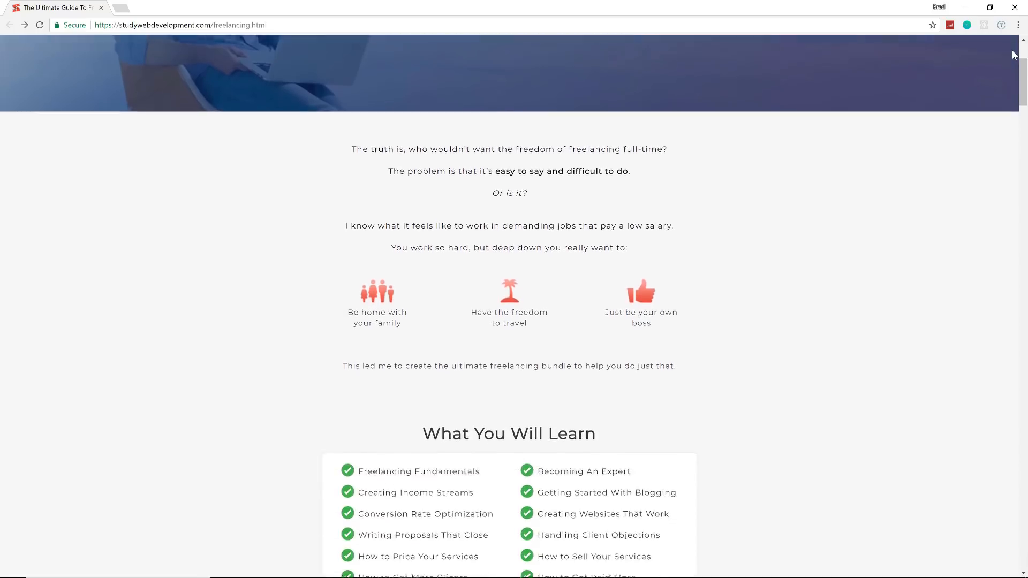
pyautogui.scroll(-3)
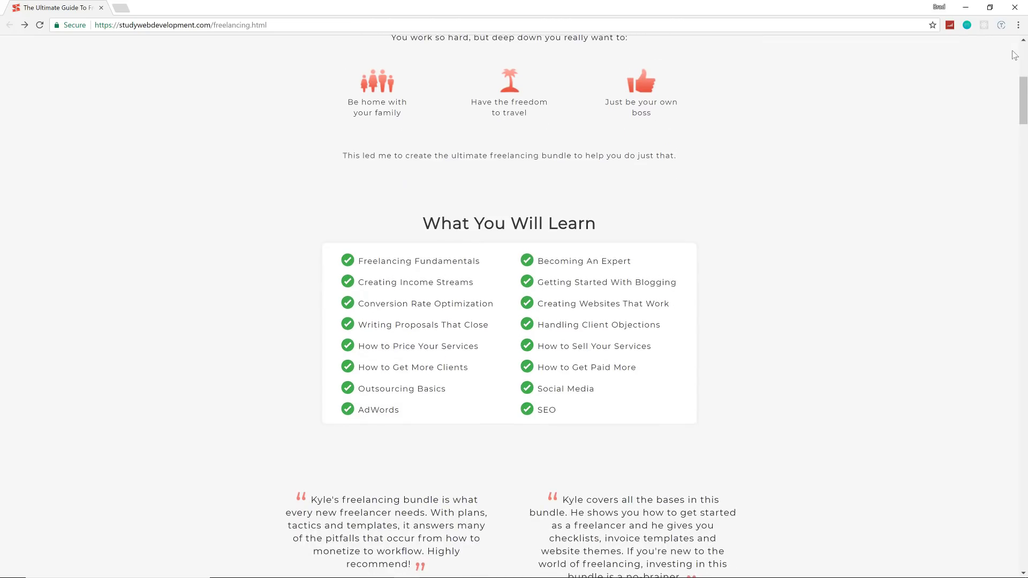
pyautogui.scroll(-3)
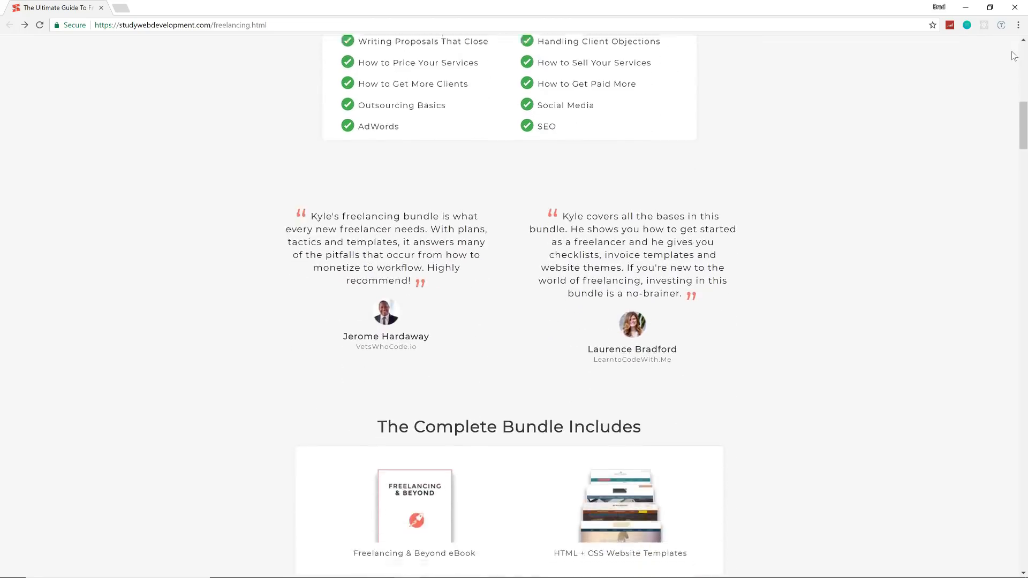
pyautogui.scroll(-3)
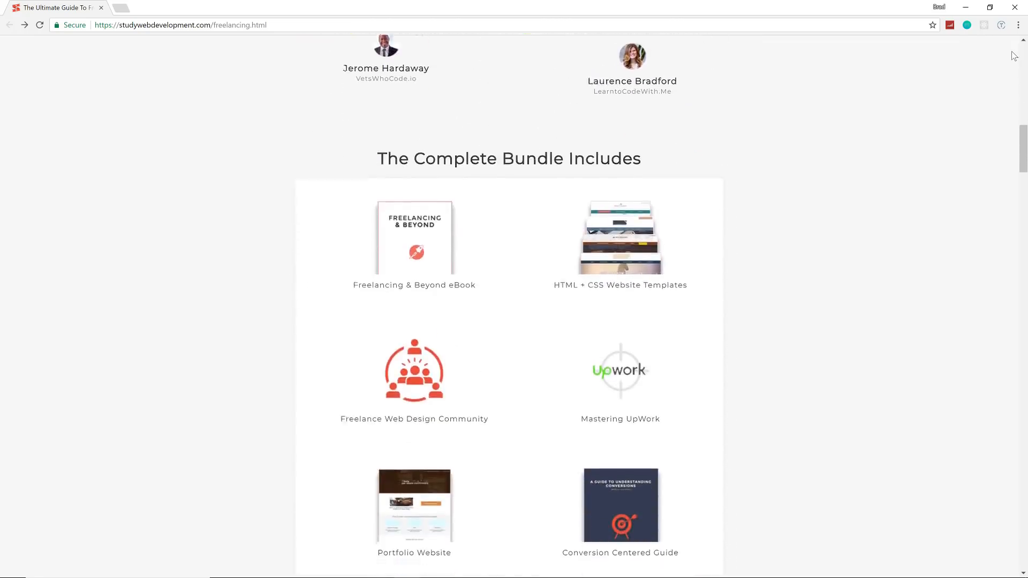
pyautogui.scroll(-3)
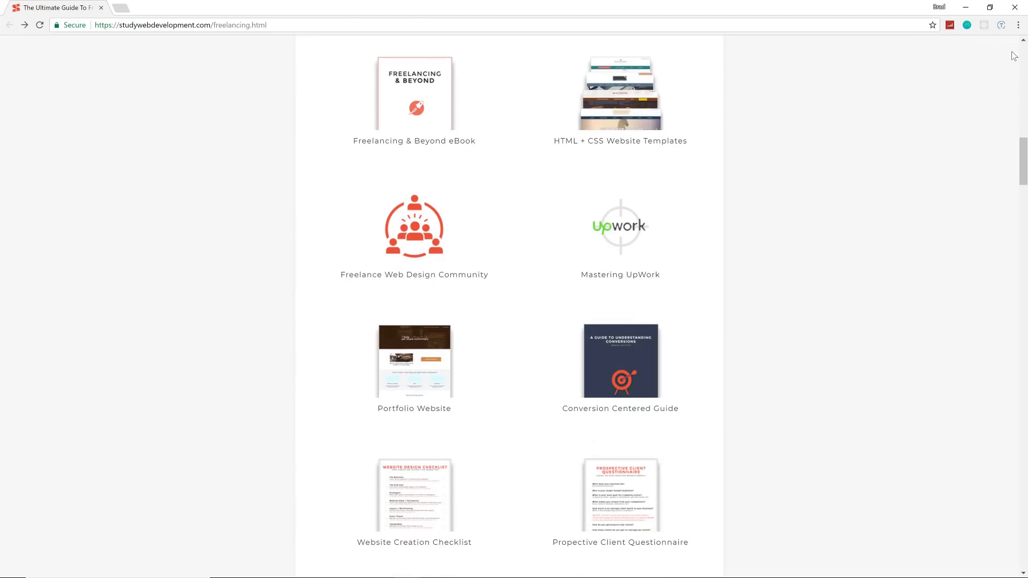
pyautogui.scroll(-3)
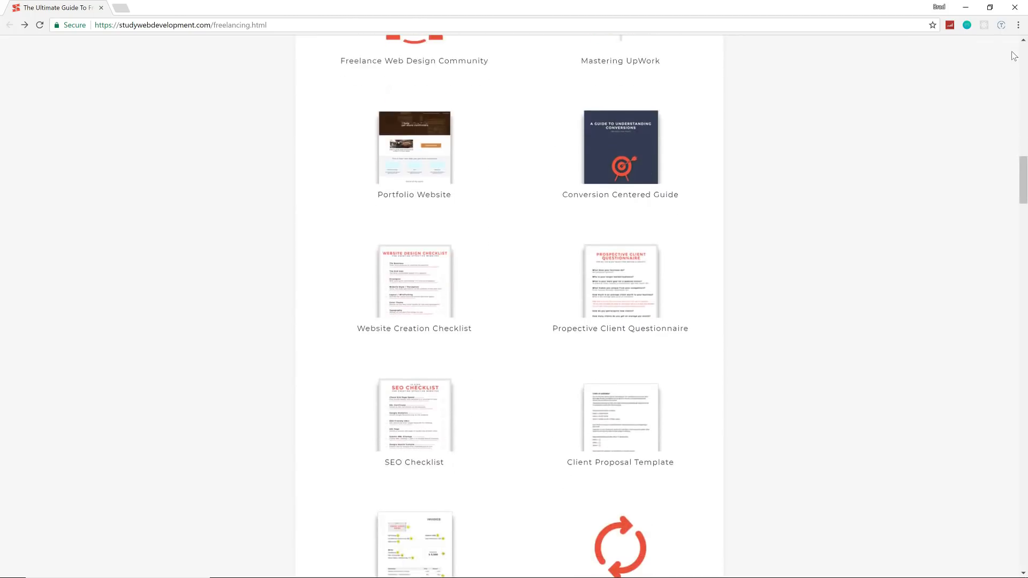
pyautogui.scroll(-3)
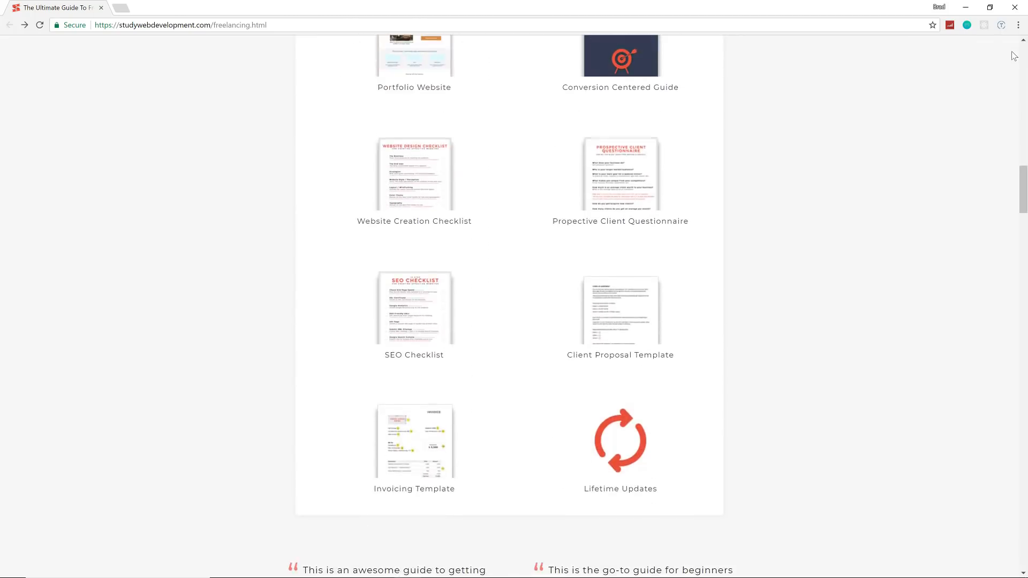